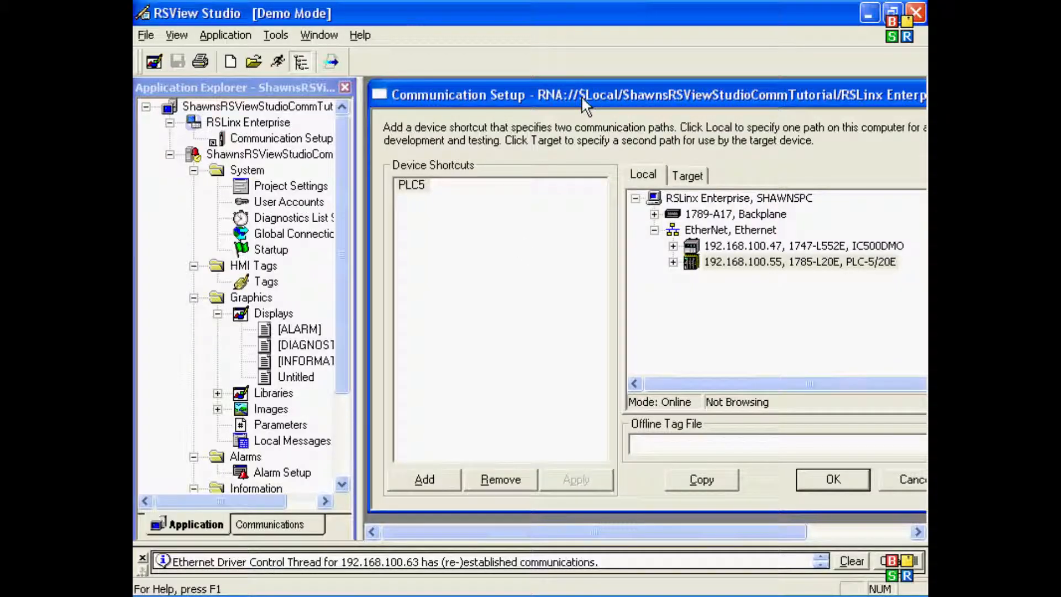
pyautogui.moveTo(526, 325)
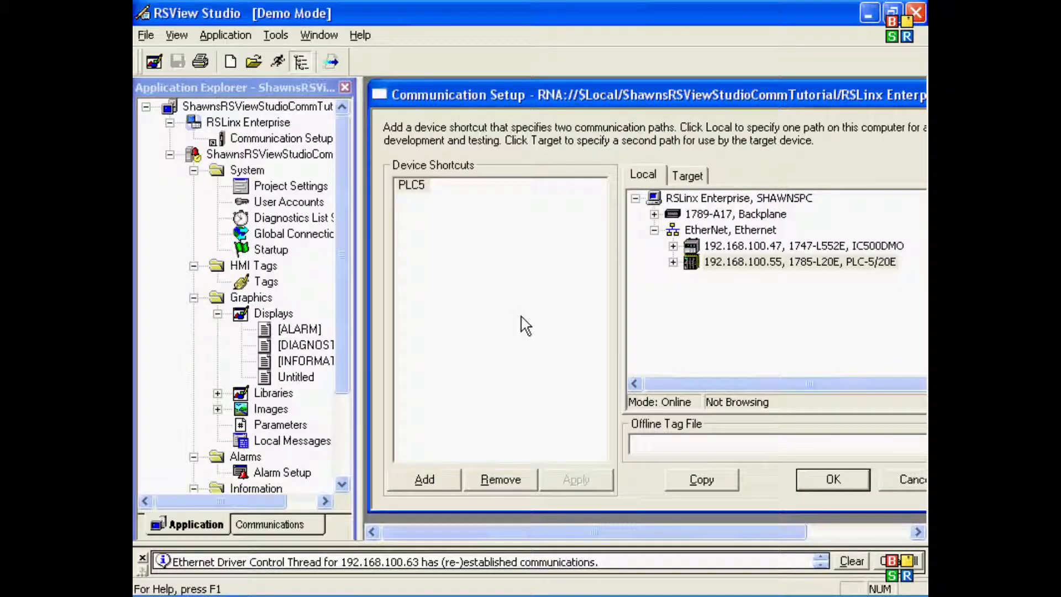
pyautogui.moveTo(520, 281)
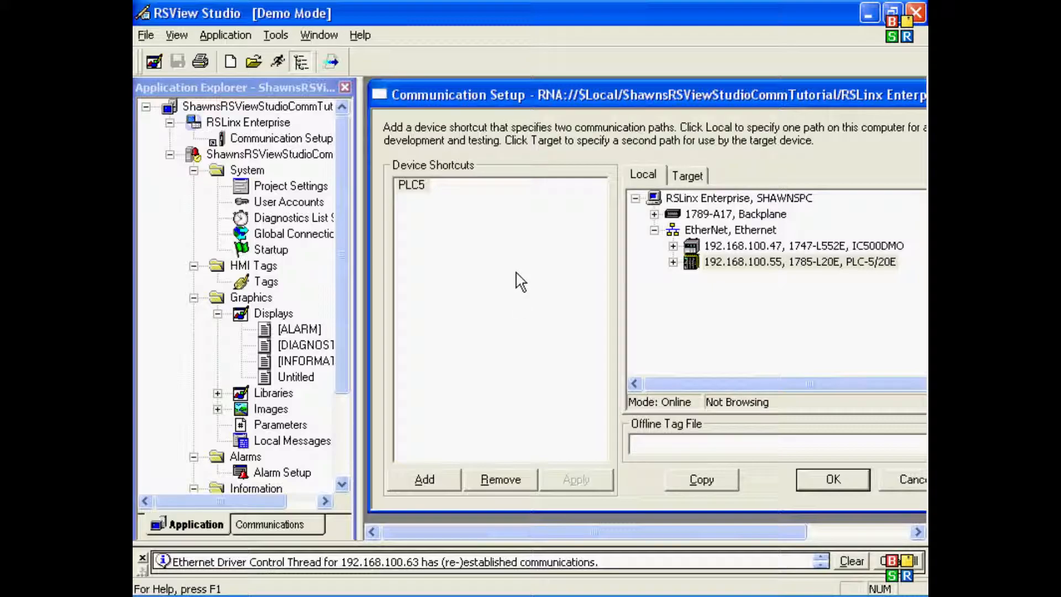
pyautogui.moveTo(494, 270)
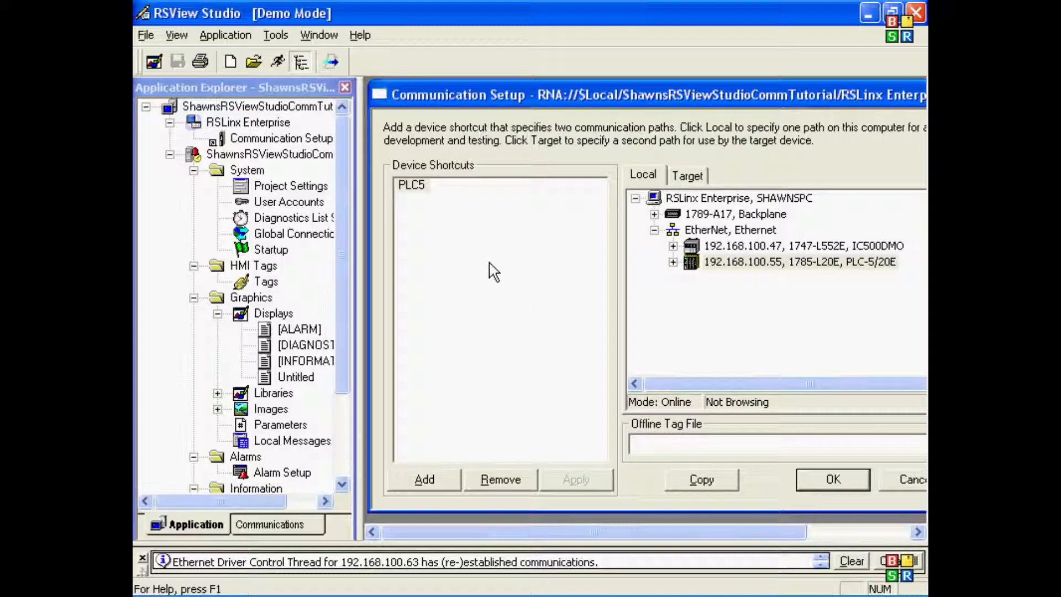
# Step: Create three new device shortcuts named ControlLgx, CompactLgx and FlexLgx next to PLC5
pyautogui.click(425, 479)
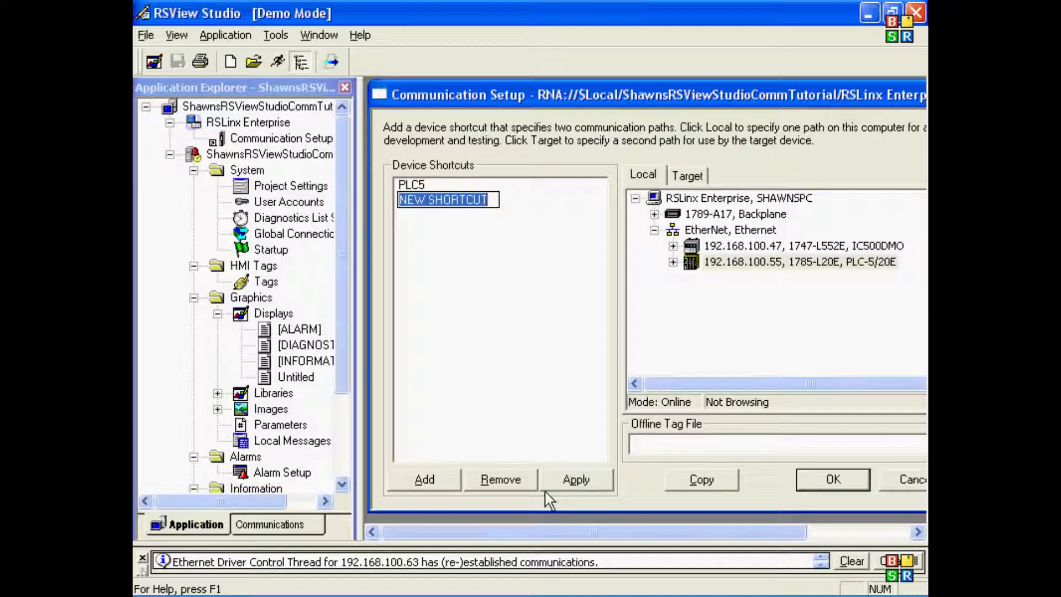
pyautogui.write('ControlLgx')
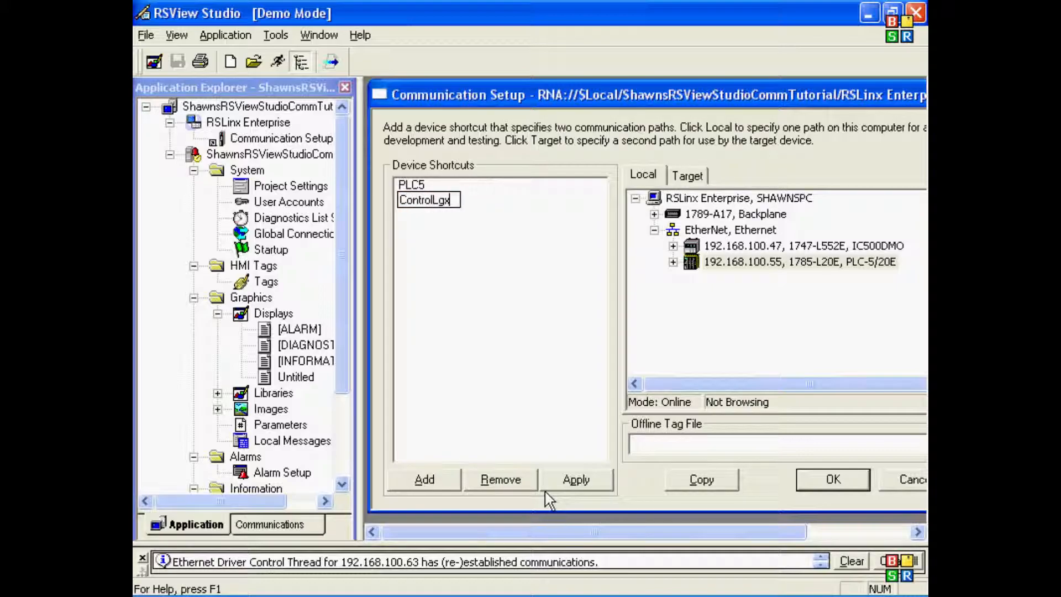
pyautogui.click(425, 478)
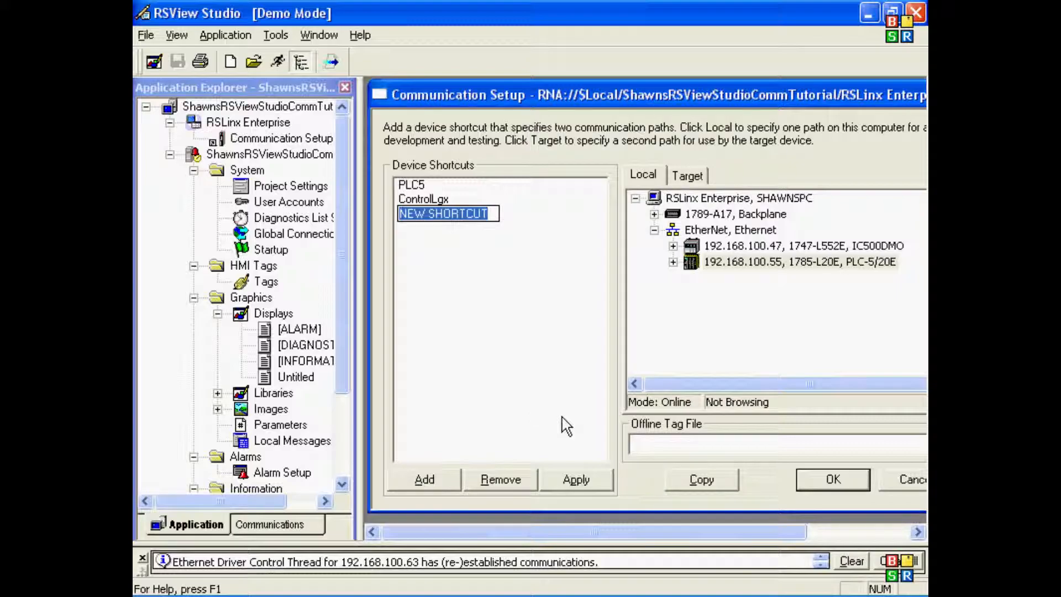
pyautogui.write('CompactLgx')
pyautogui.write('F')
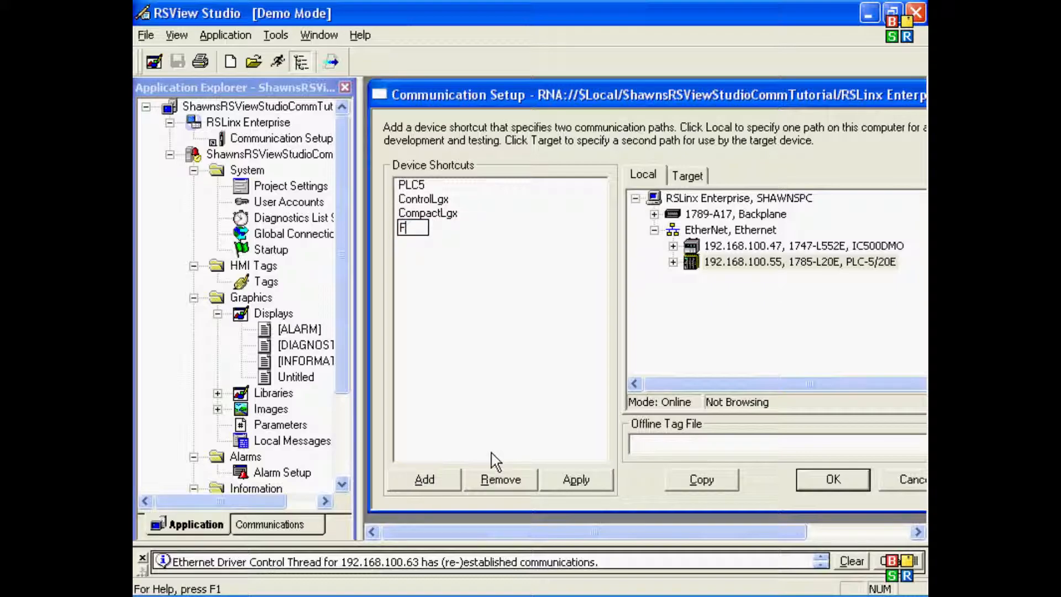
pyautogui.write('lexLgx')
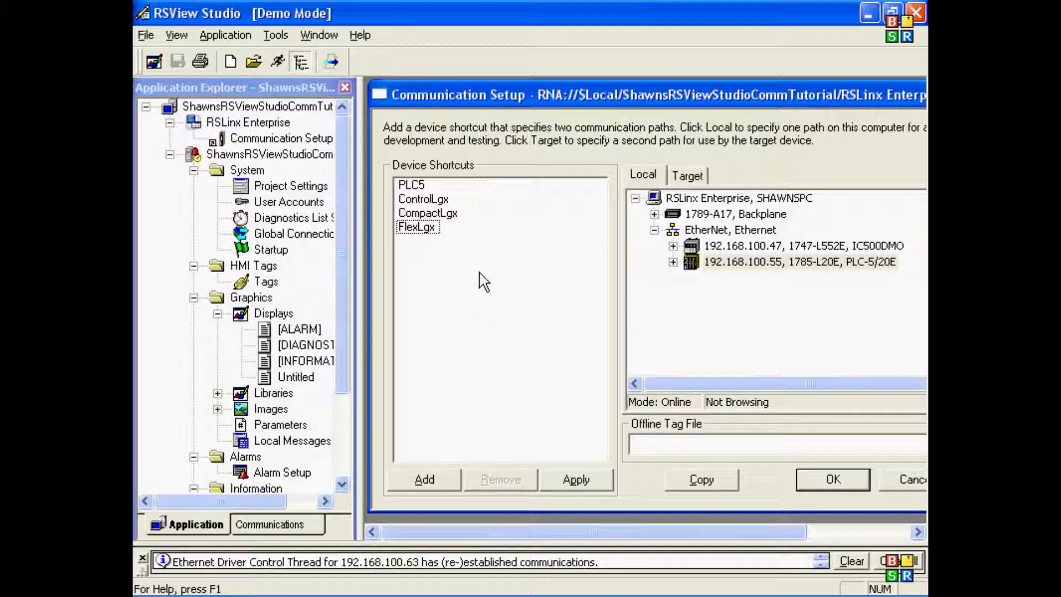
# Step: With ControlLgx selected, expand Ethernet > 192.168.100.56 1756-ENBT > 1756-A10/A backplane
pyautogui.click(730, 229)
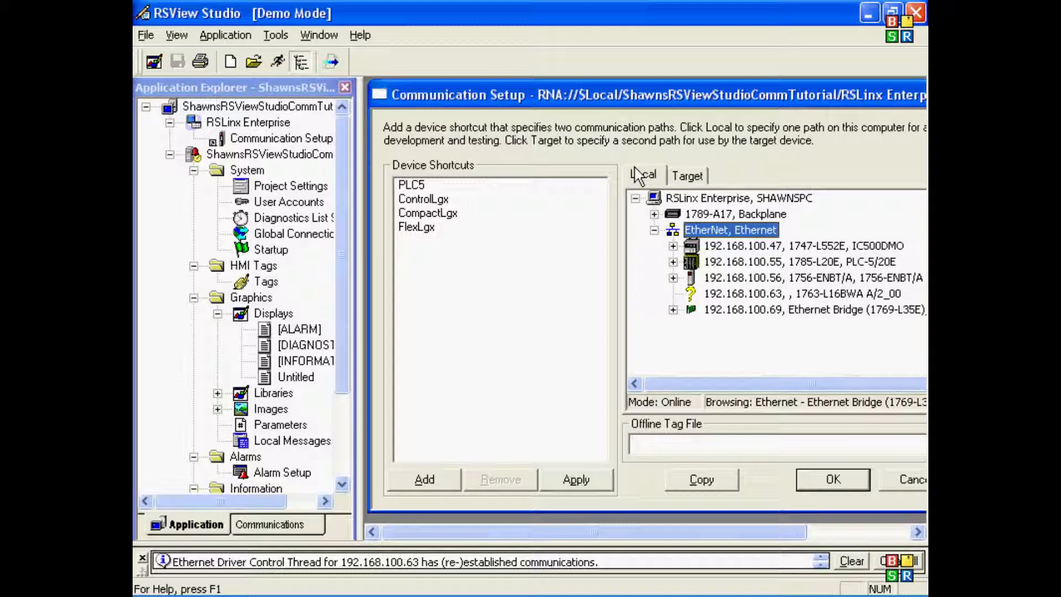
pyautogui.moveTo(756, 415)
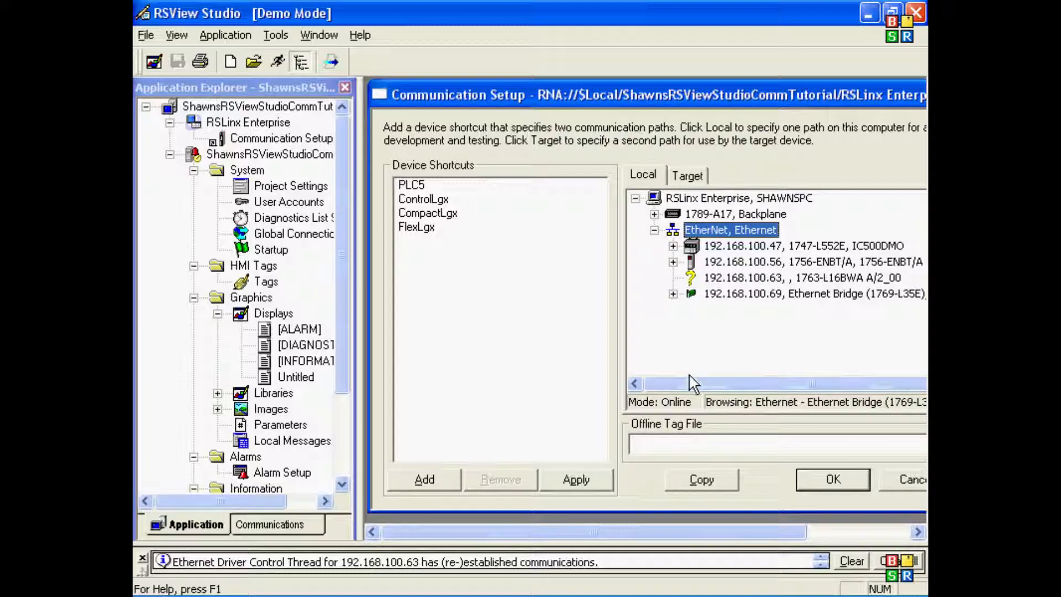
pyautogui.click(423, 198)
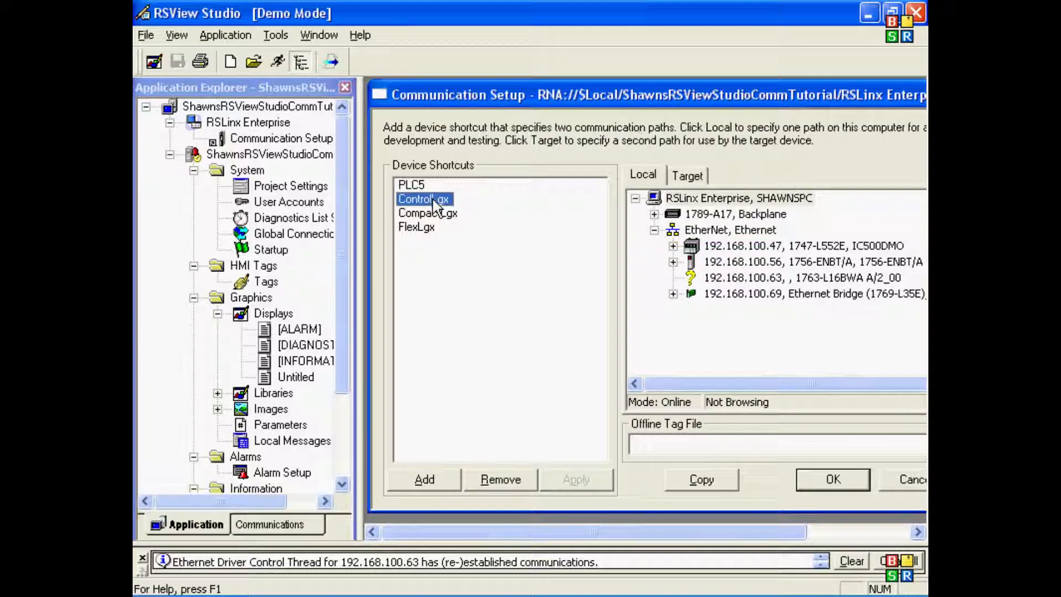
pyautogui.click(806, 262)
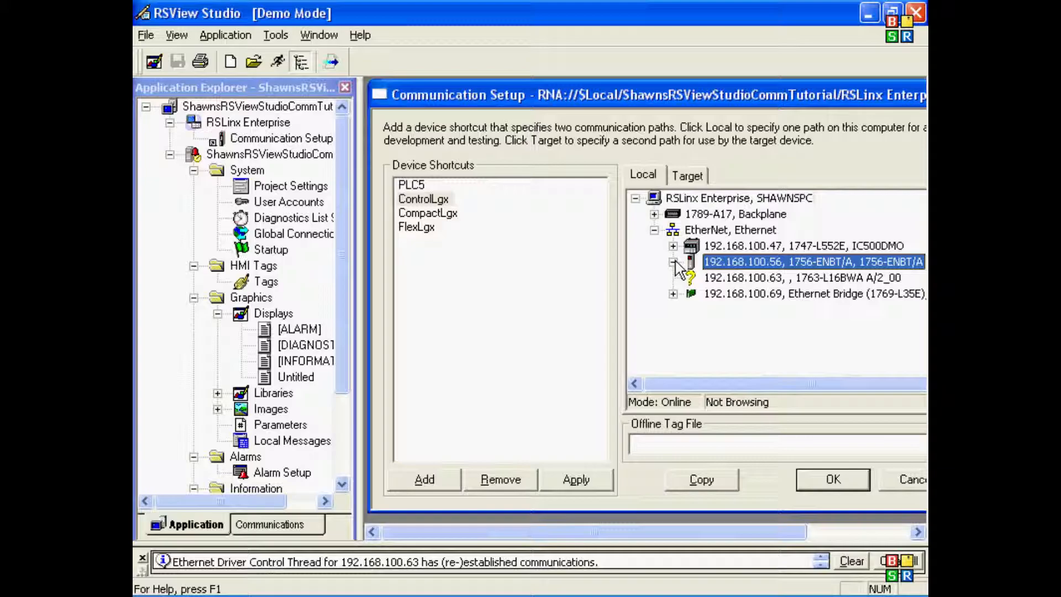
pyautogui.click(673, 262)
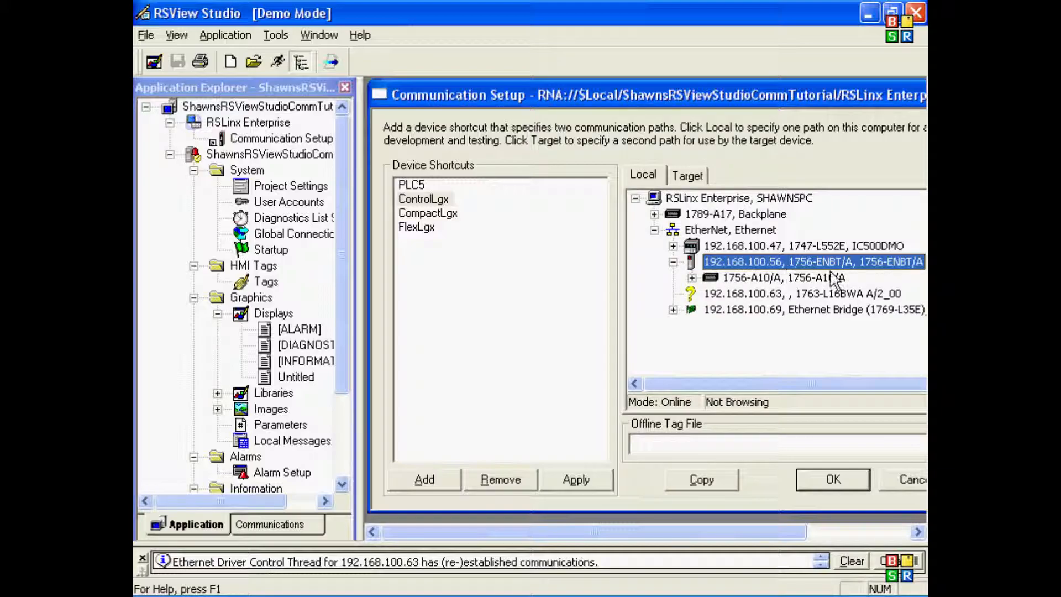
pyautogui.click(785, 278)
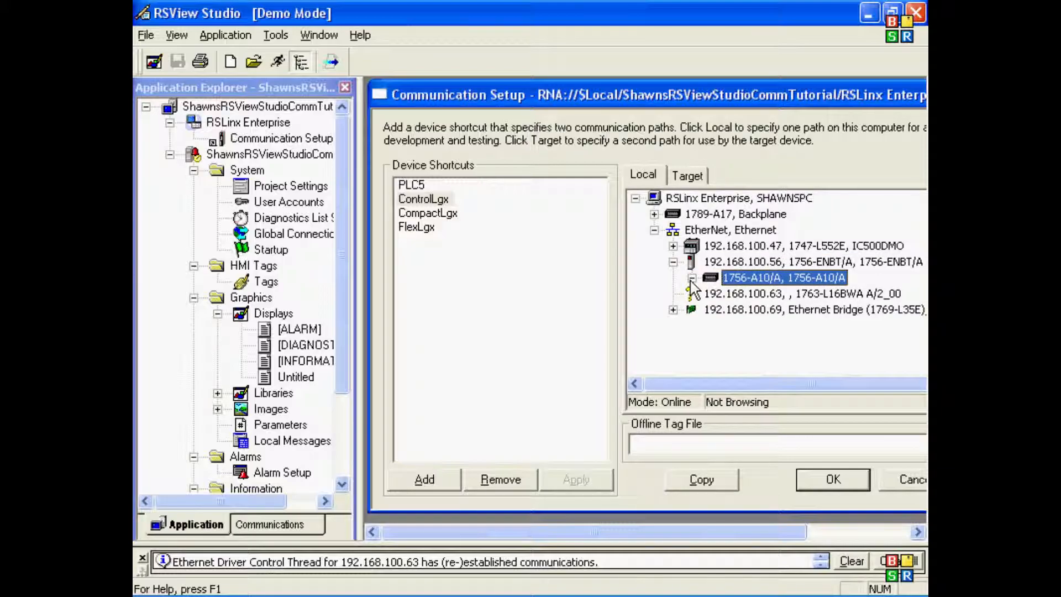
pyautogui.click(691, 277)
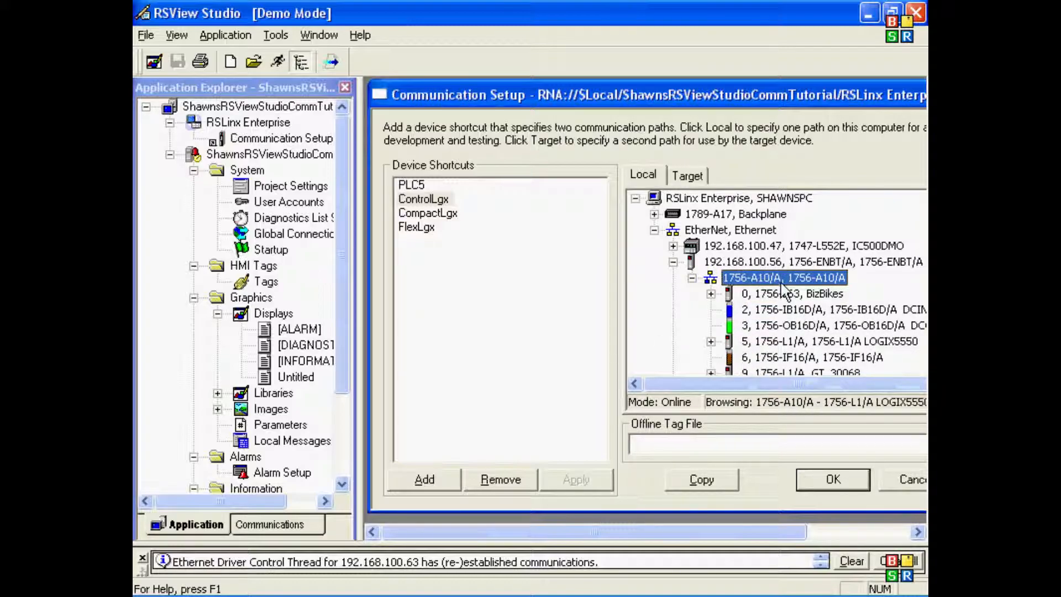
# Step: Map ControlLgx to the slot-0 1756-L63 BizBikes processor and apply the mapping
pyautogui.click(803, 292)
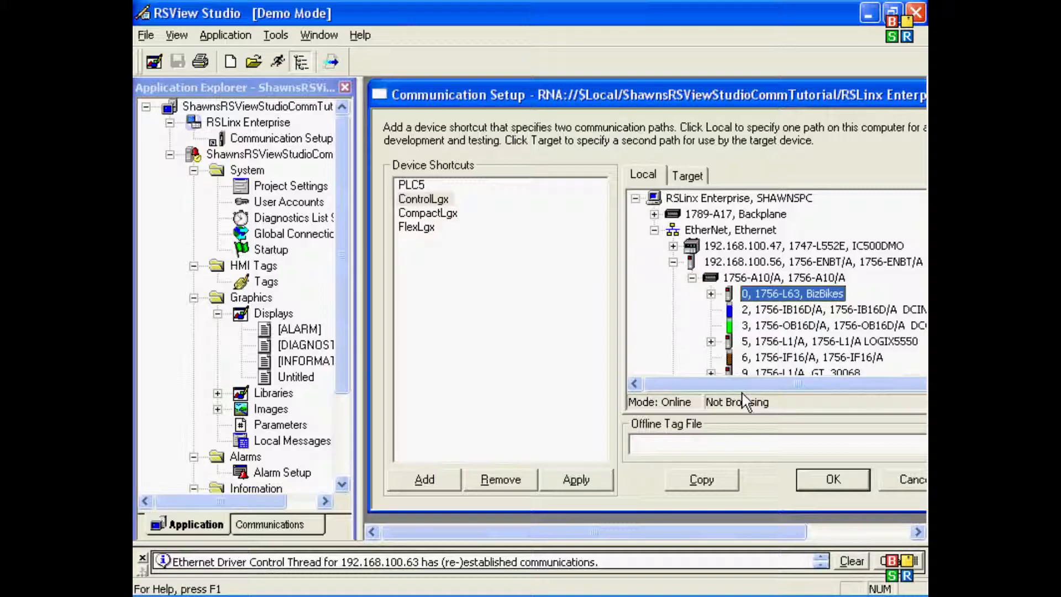
pyautogui.click(423, 198)
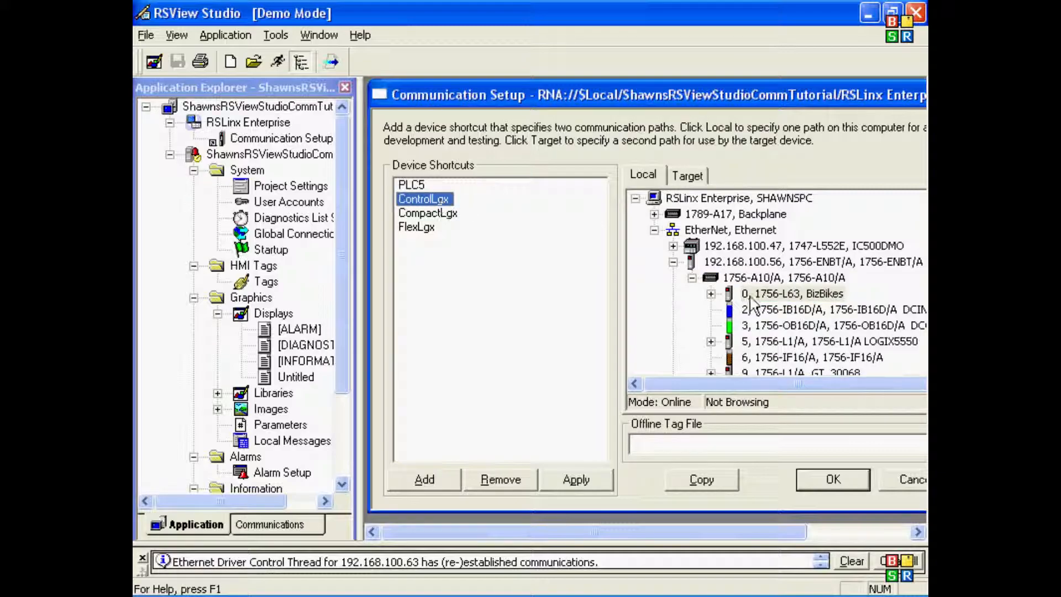
pyautogui.click(791, 294)
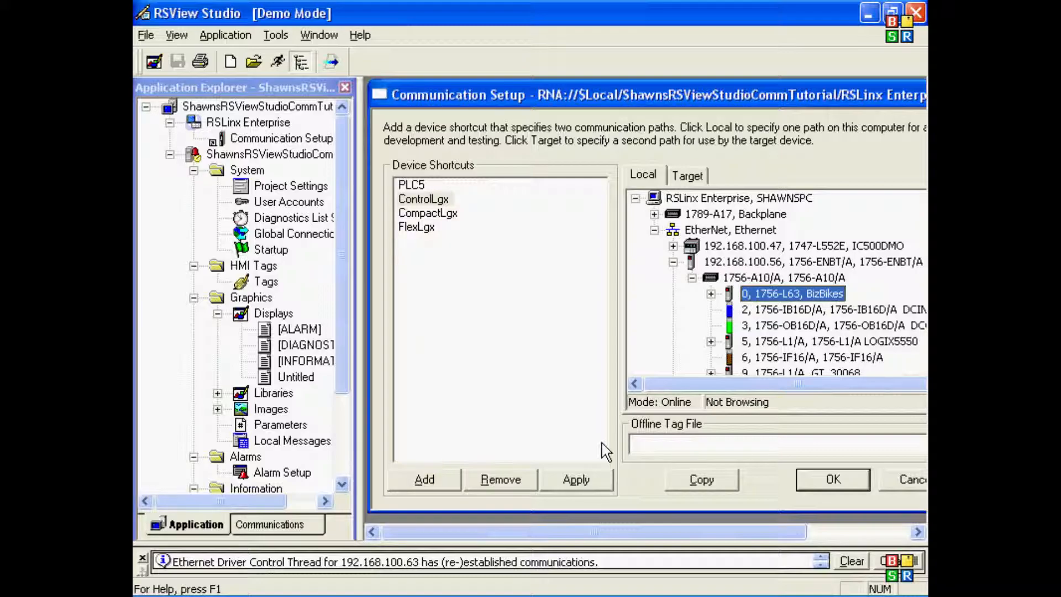
pyautogui.click(423, 198)
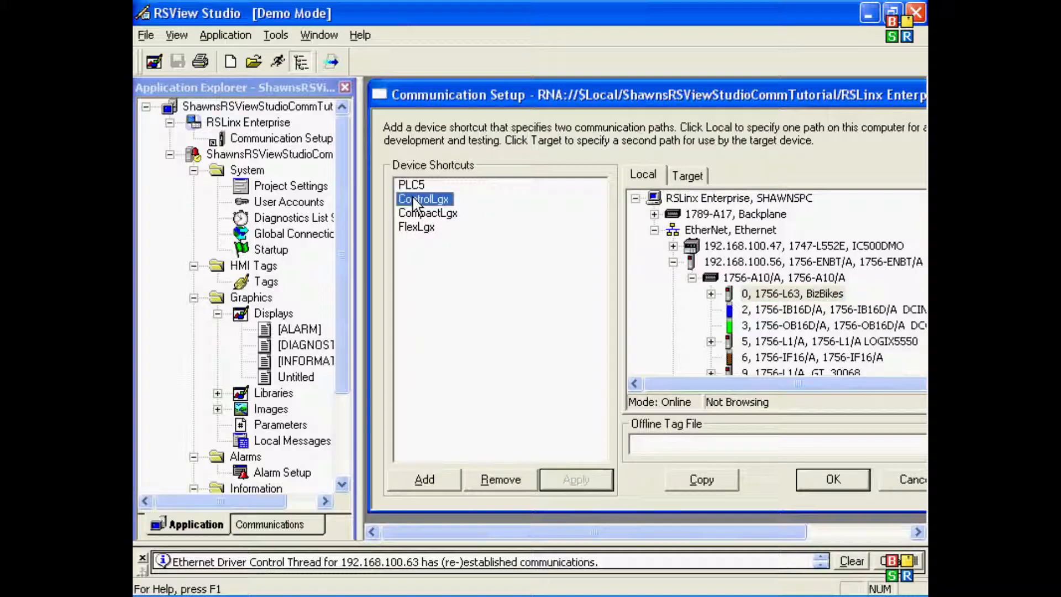
pyautogui.click(791, 293)
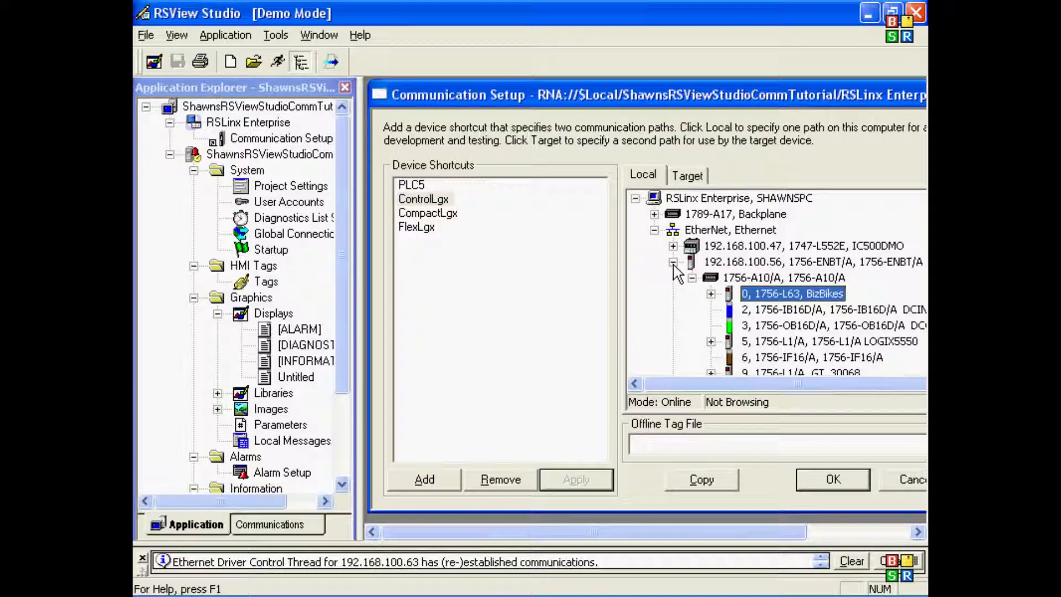
# Step: Map CompactLgx to the slot-0 1769-L35E BizBikes processor behind the 192.168.100.69 Ethernet bridge
pyautogui.click(673, 262)
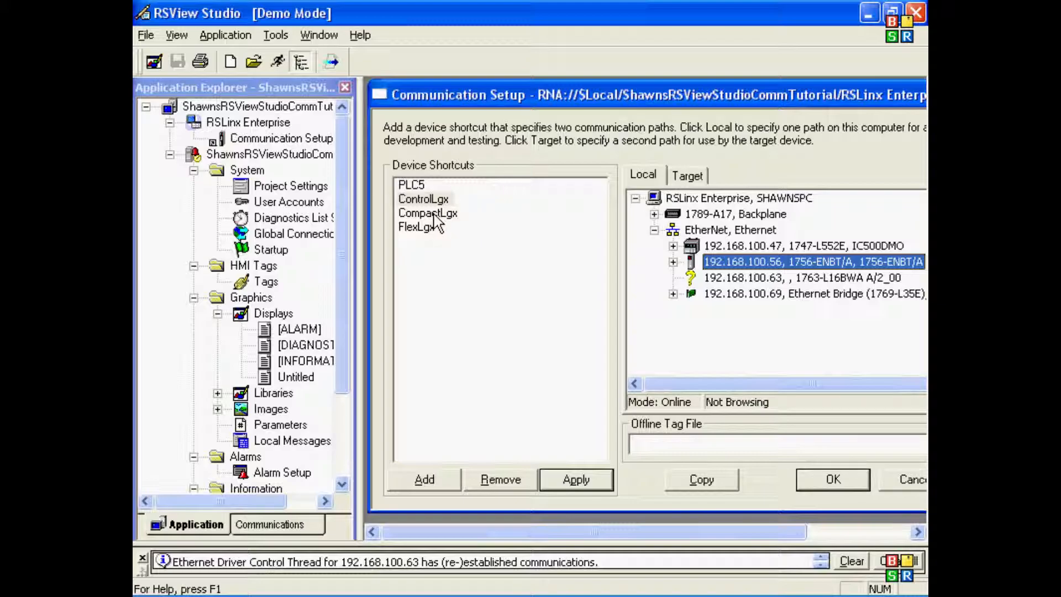
pyautogui.click(427, 212)
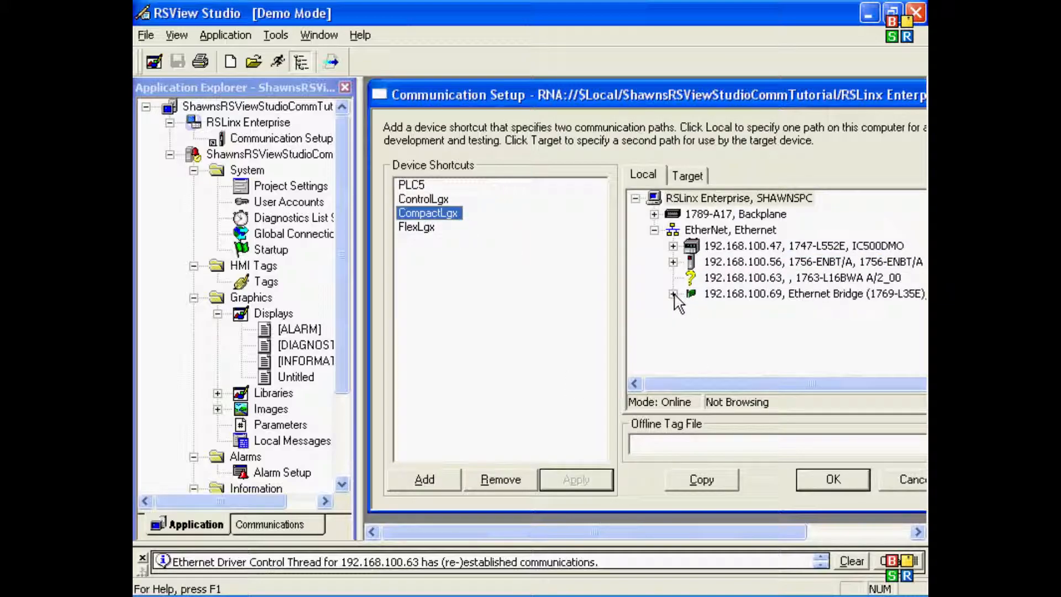
pyautogui.click(673, 294)
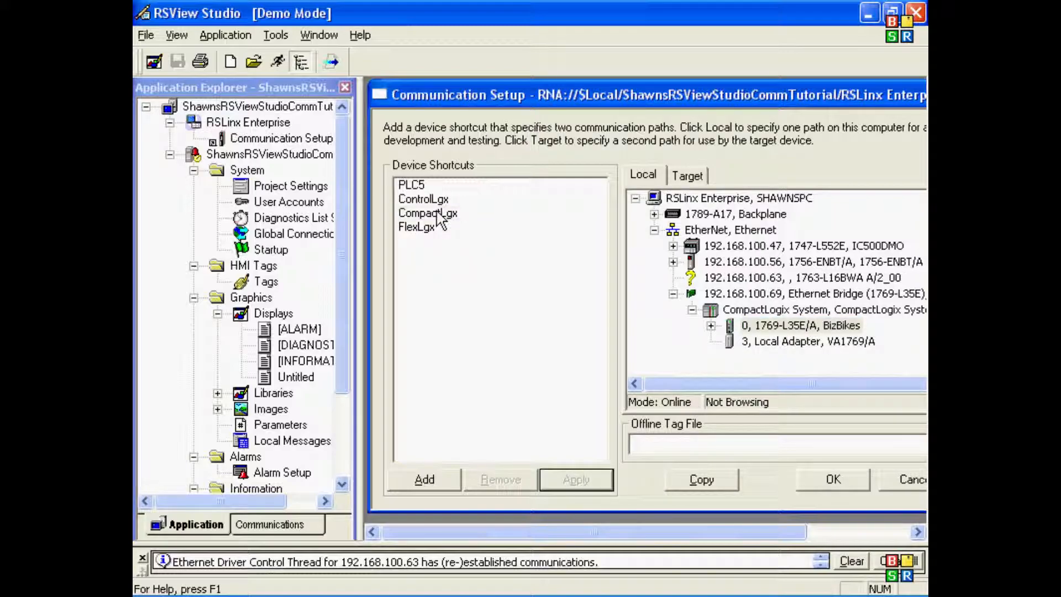
pyautogui.click(428, 212)
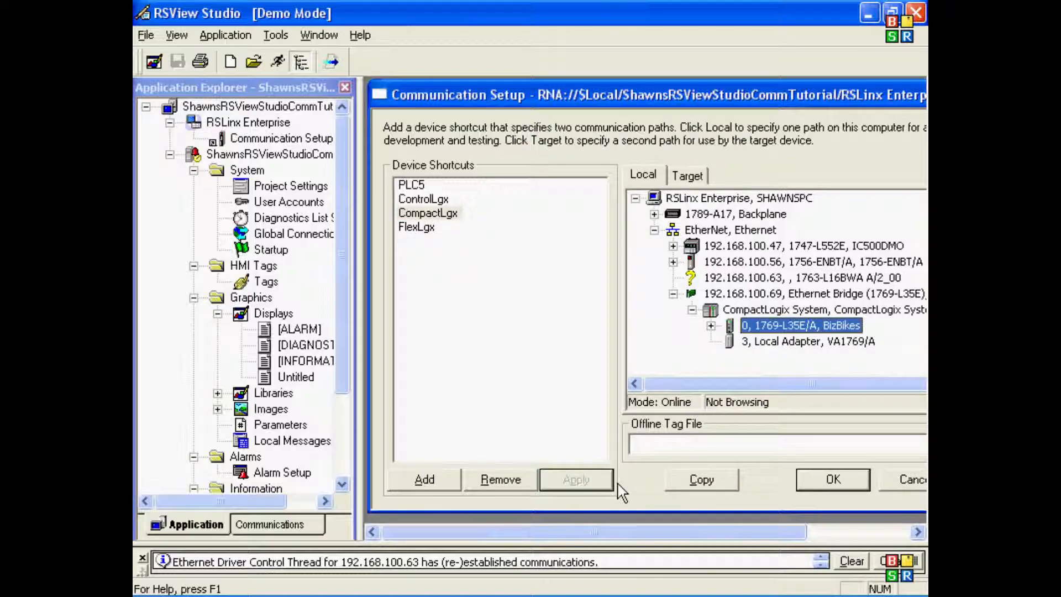
pyautogui.moveTo(586, 493)
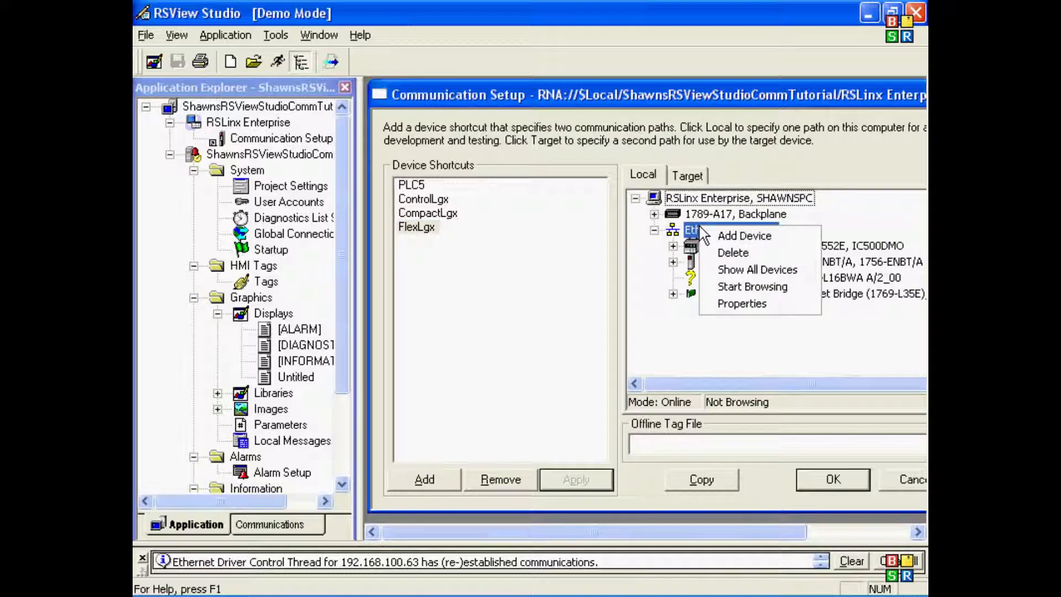
# Step: Add a 1788-ENBT/A EtherNet/IP module at address 192.168.100.94
pyautogui.click(743, 236)
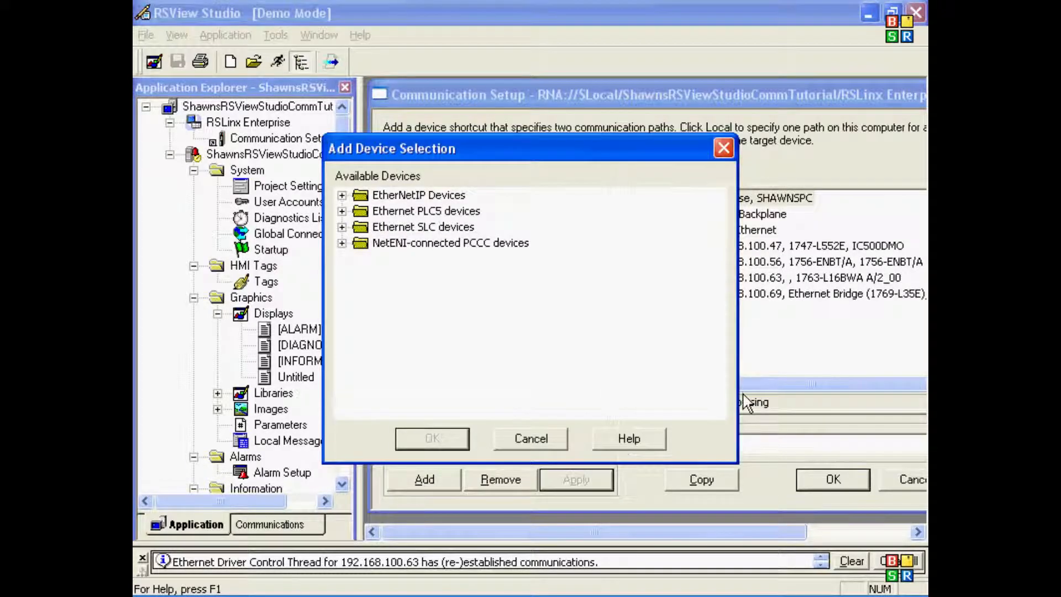
pyautogui.click(343, 195)
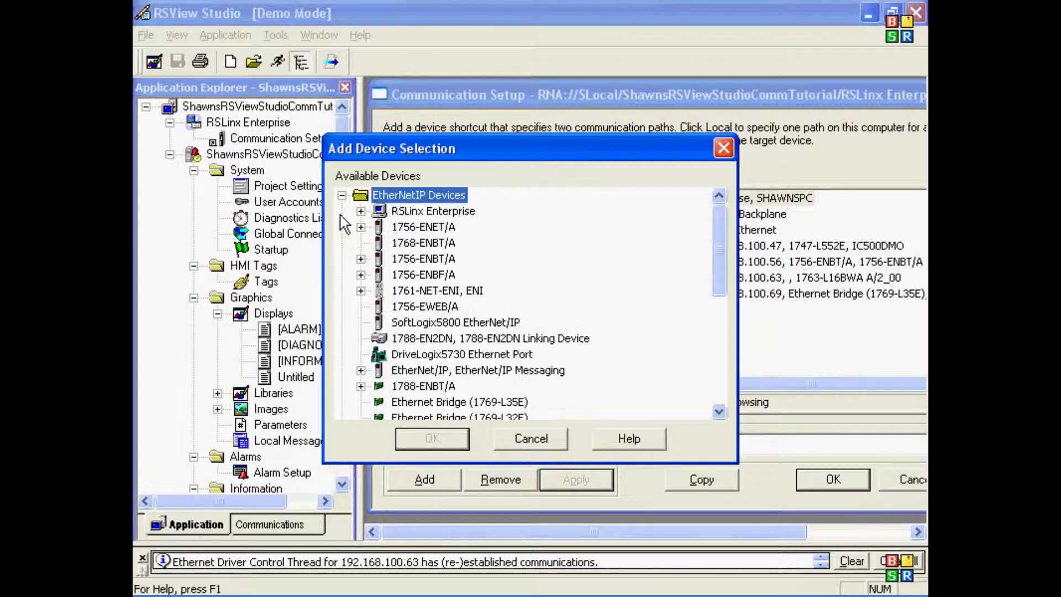
pyautogui.scroll(-3)
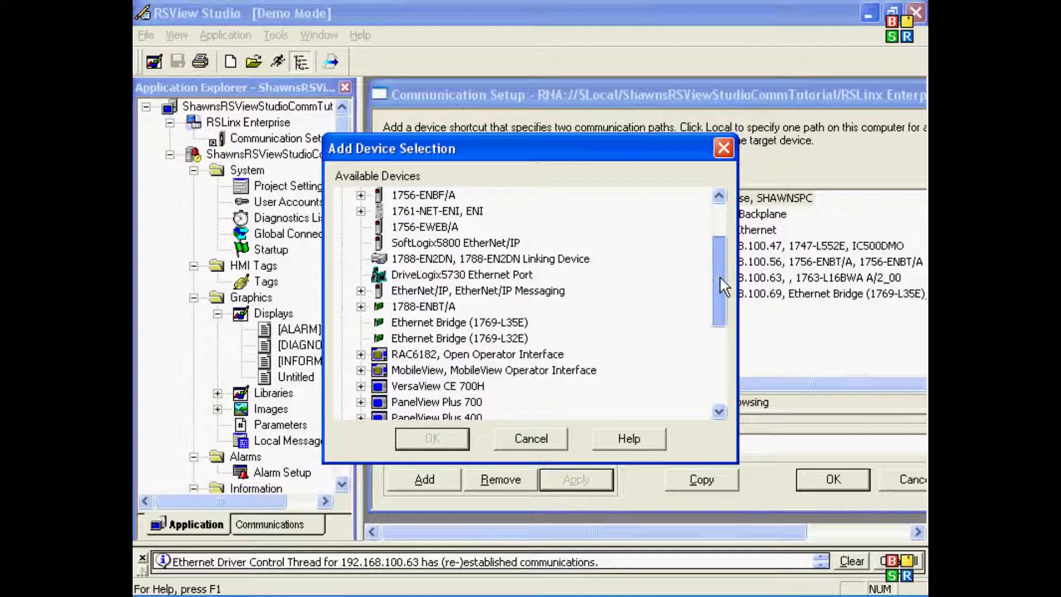
pyautogui.click(360, 306)
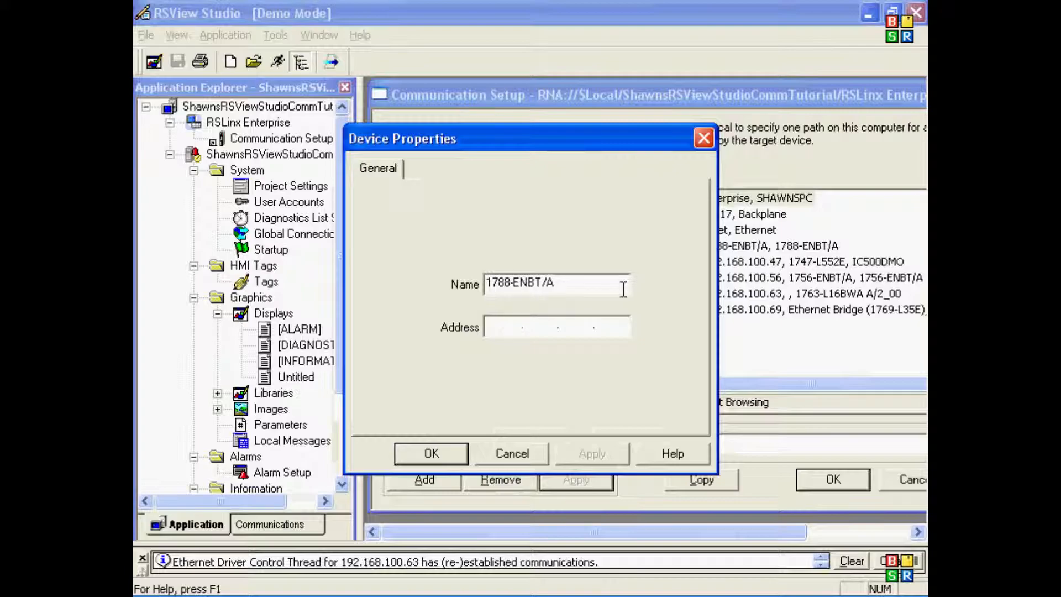
pyautogui.write('192.168.1.')
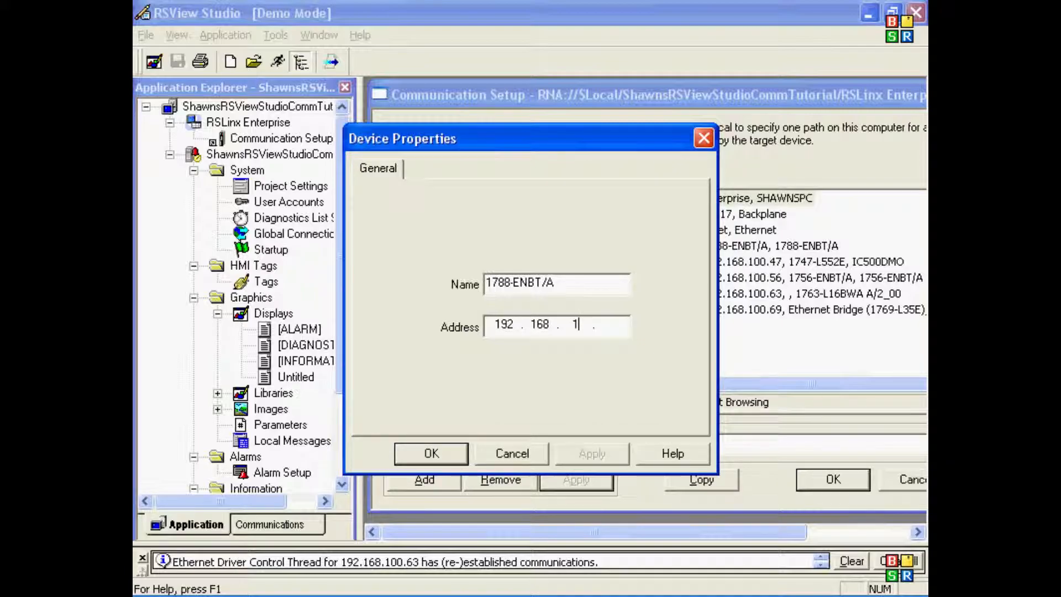
pyautogui.write('00.9')
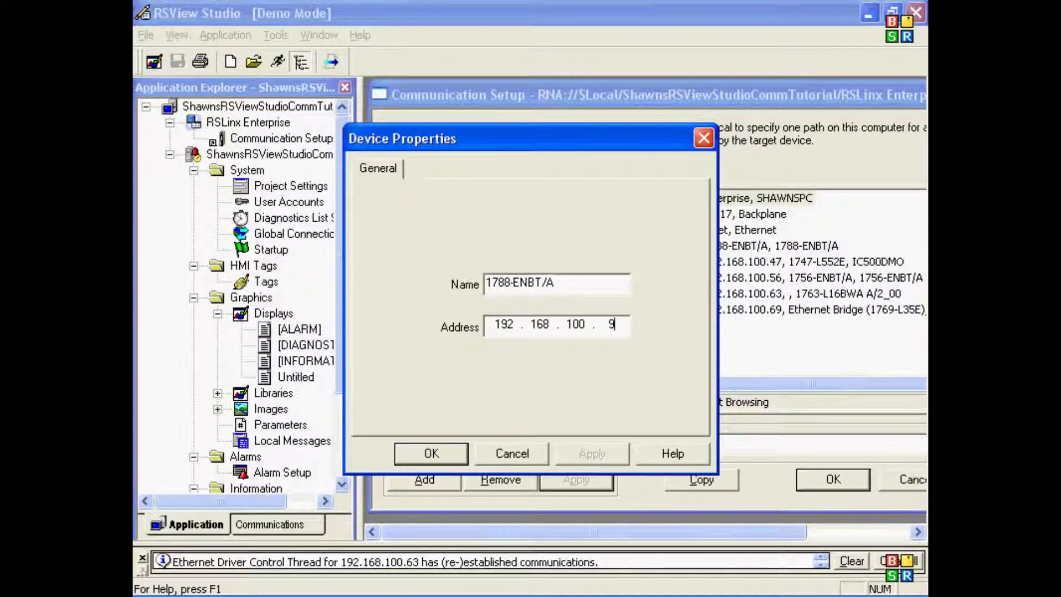
pyautogui.write('4')
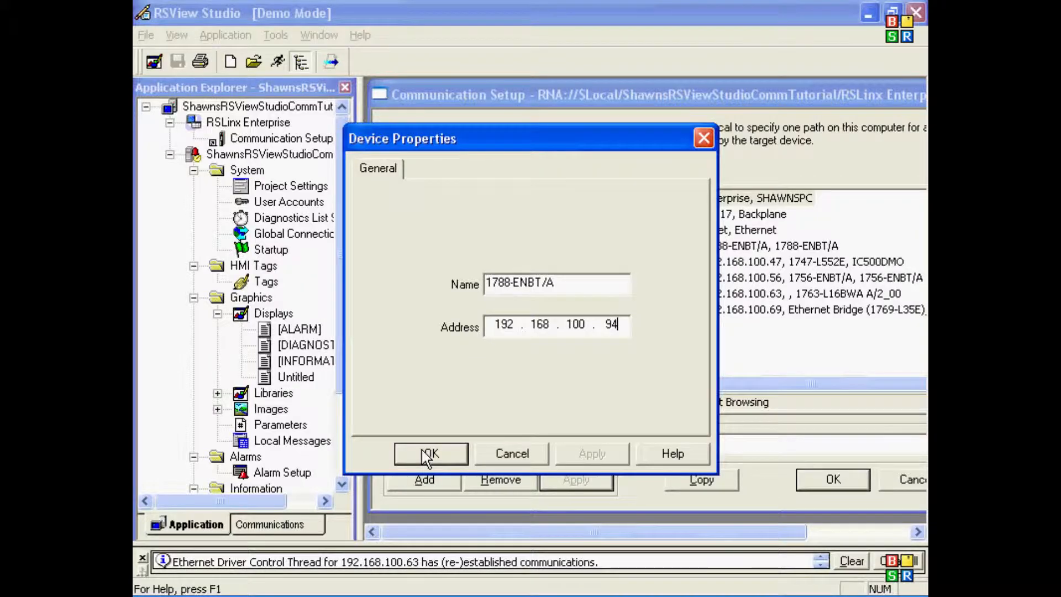
pyautogui.click(430, 453)
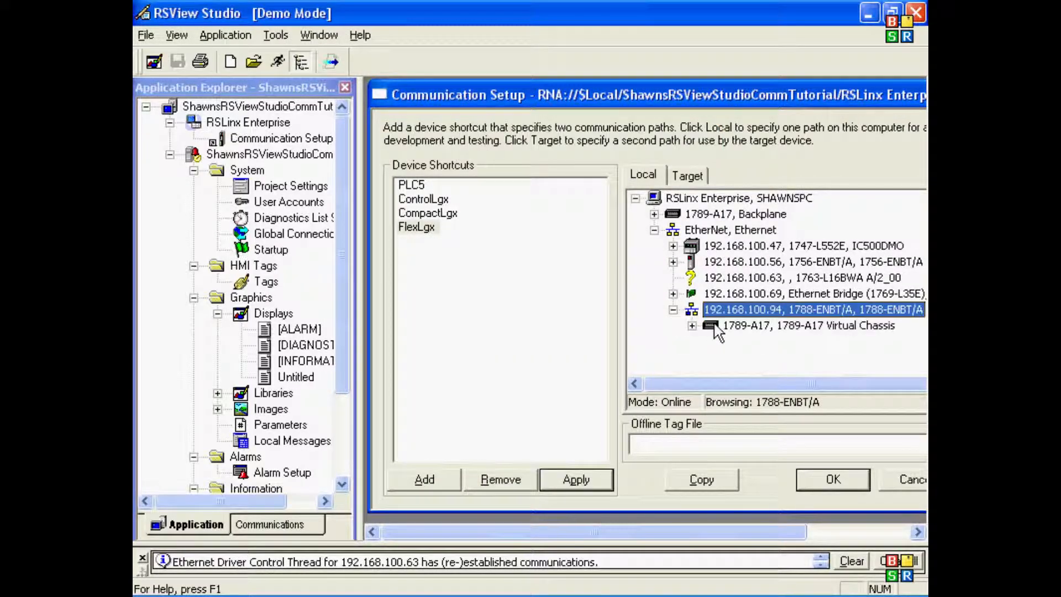
# Step: Add a 1794-L34 FlexLogix processor, Major Revision 13, to the module's virtual chassis
pyautogui.click(424, 478)
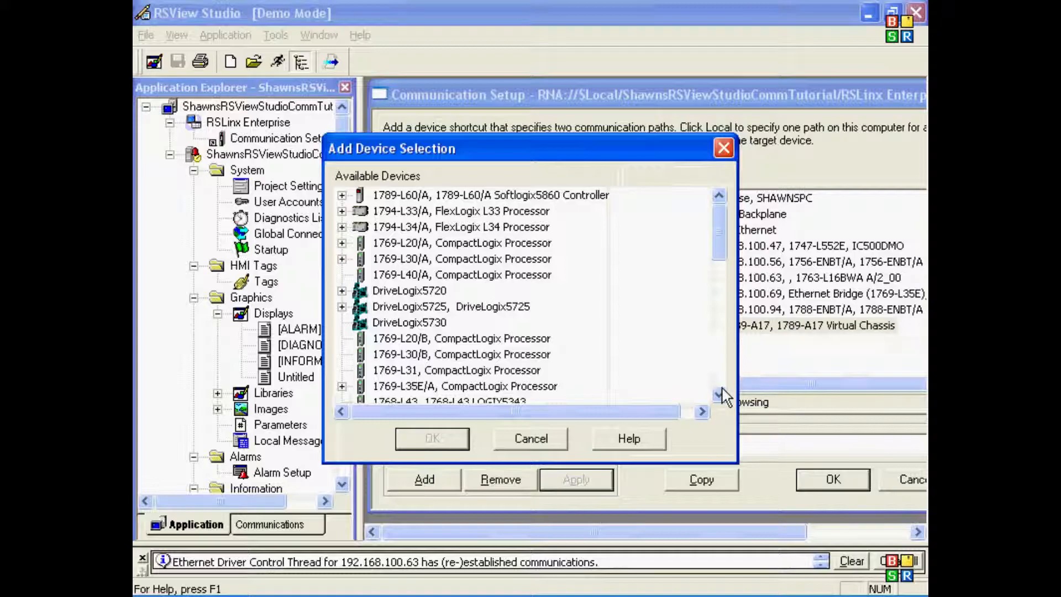
pyautogui.click(342, 227)
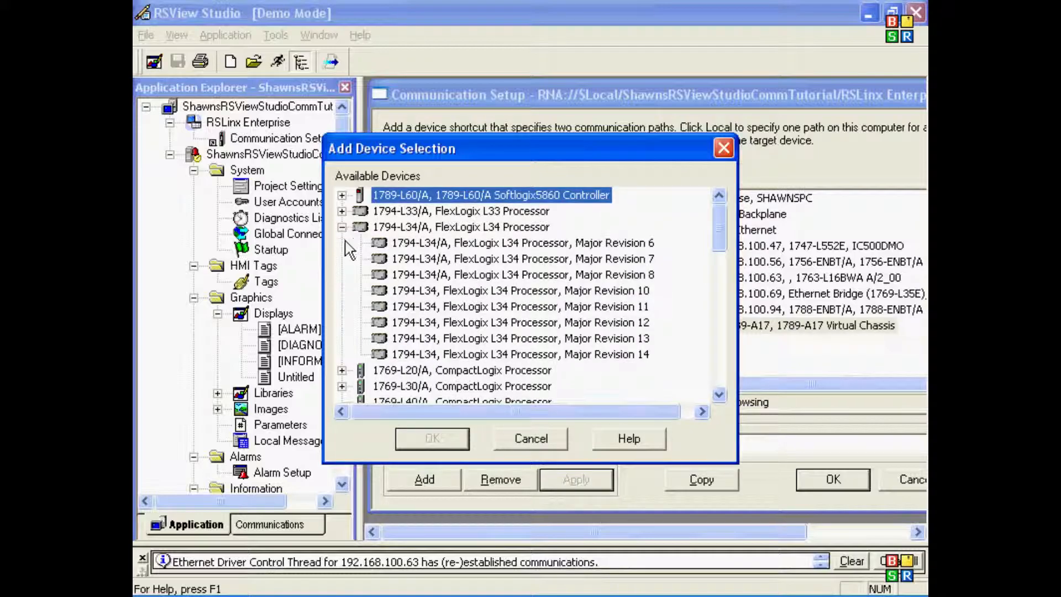
pyautogui.click(517, 338)
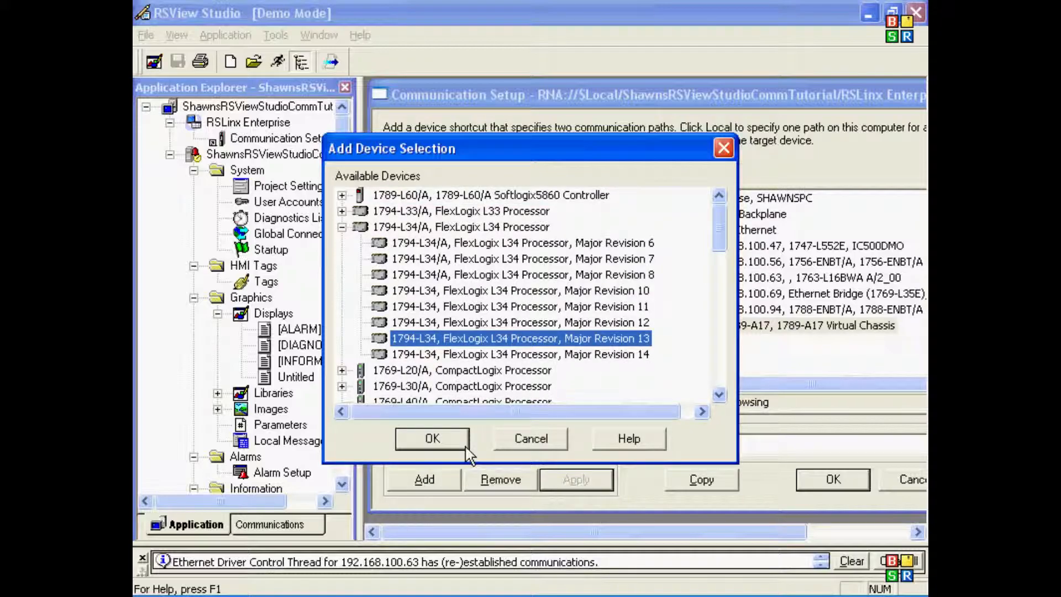
pyautogui.click(432, 439)
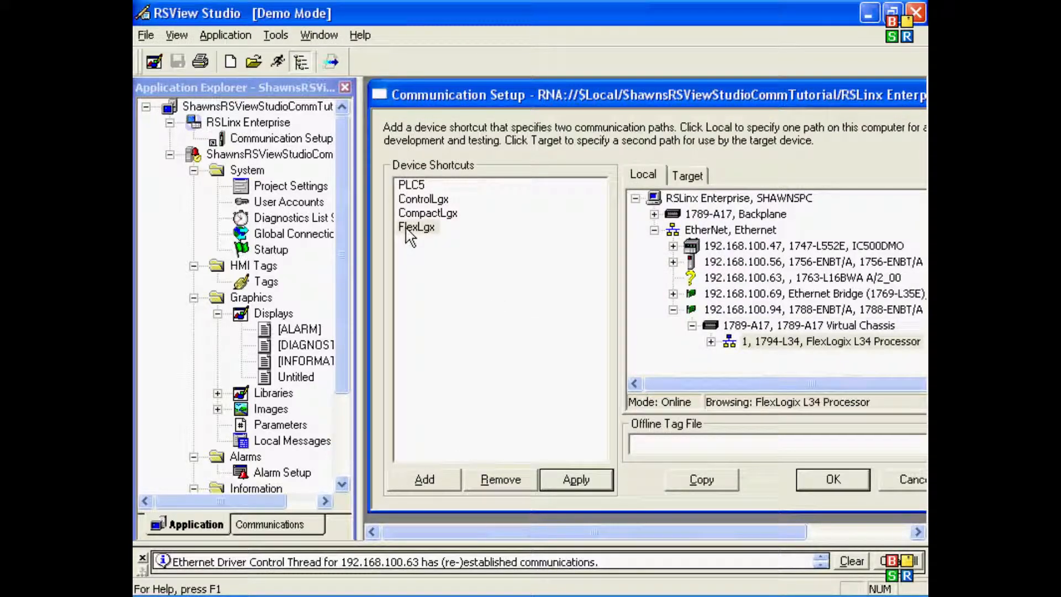
# Step: With FlexLgx selected, set C:\RSLogix 5000\Projects\Language.ACD as the offline tag file
pyautogui.click(831, 341)
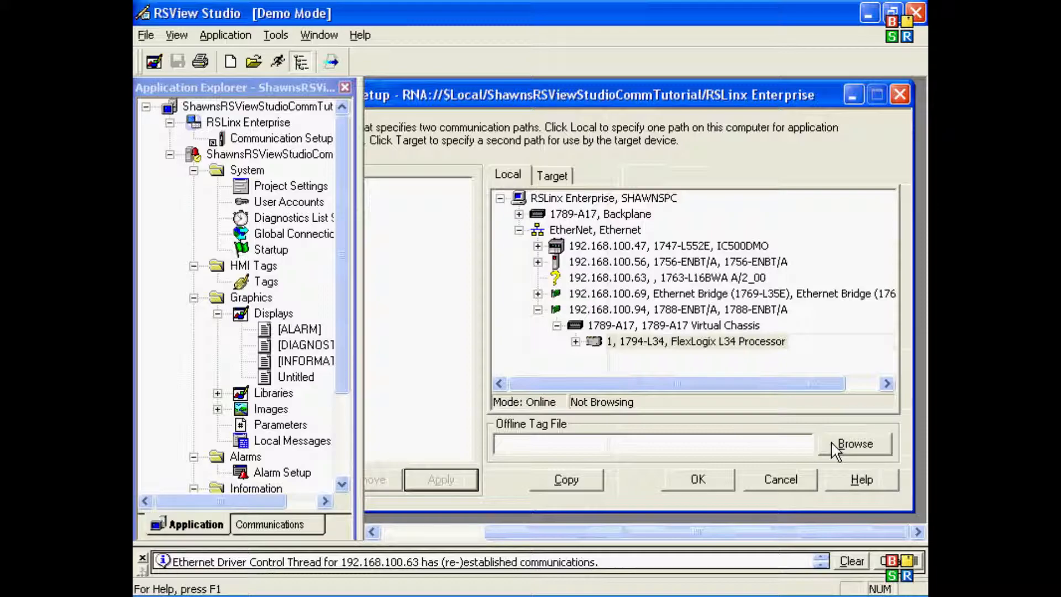
pyautogui.click(854, 444)
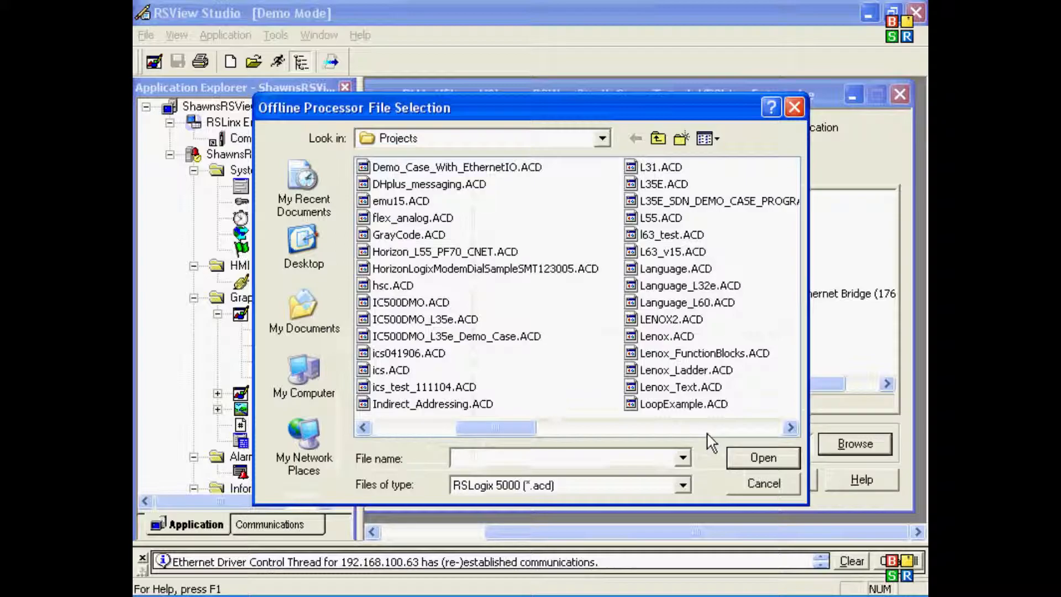
pyautogui.click(675, 268)
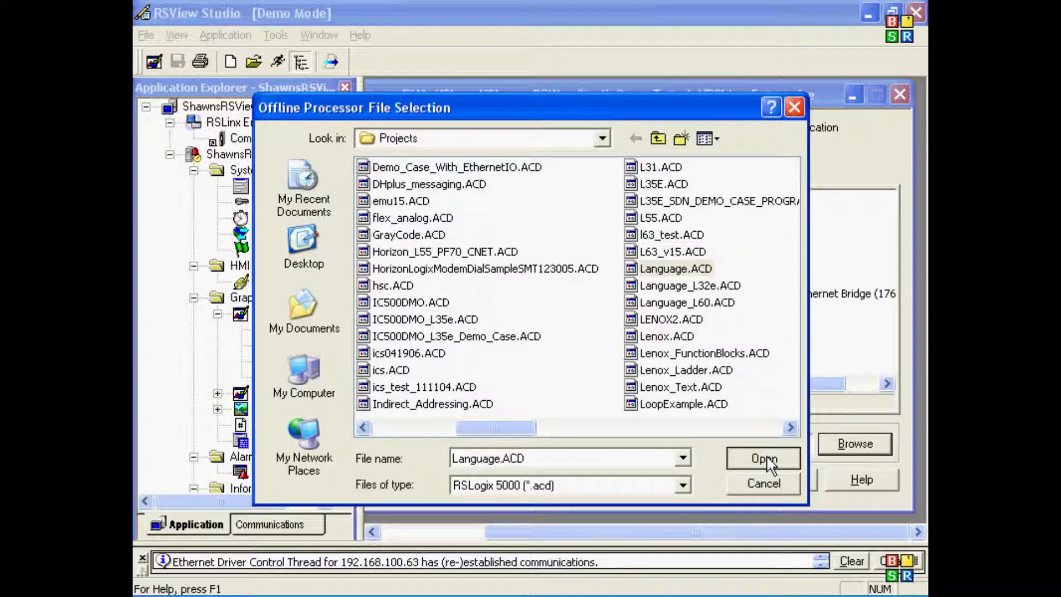
pyautogui.click(764, 458)
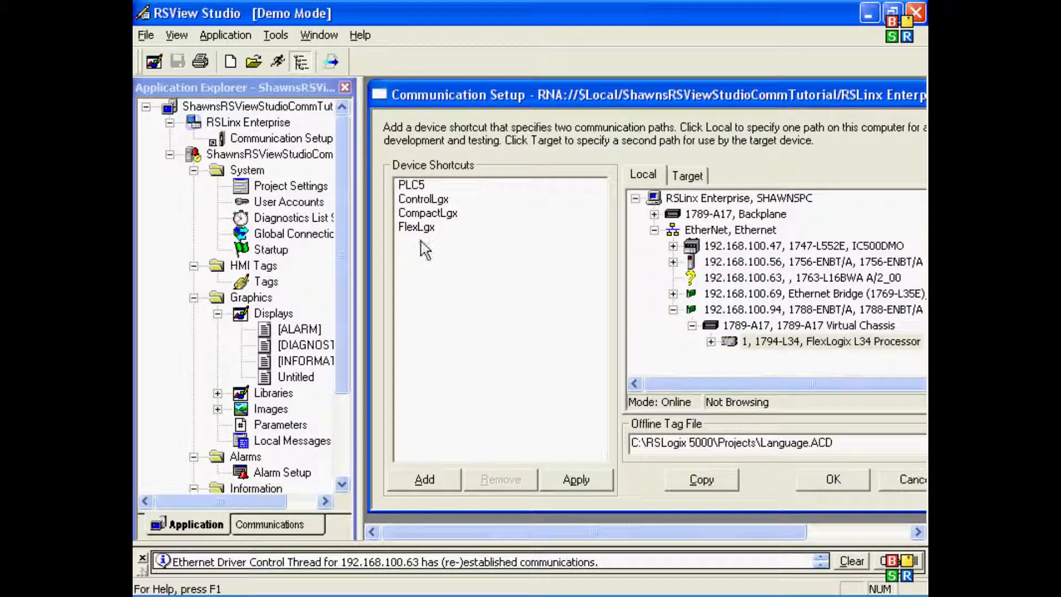
pyautogui.click(417, 226)
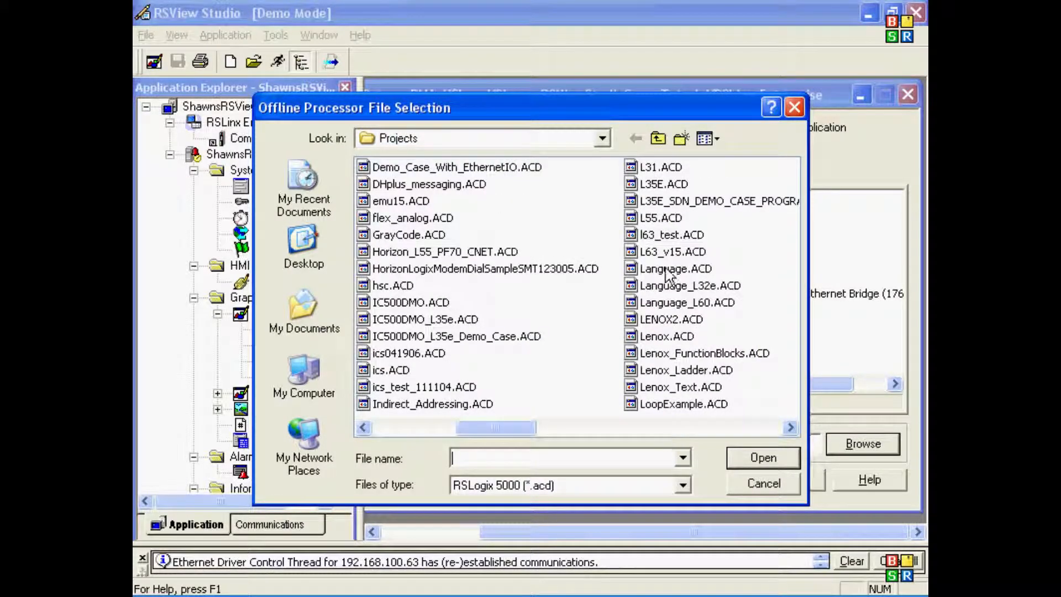
pyautogui.click(762, 457)
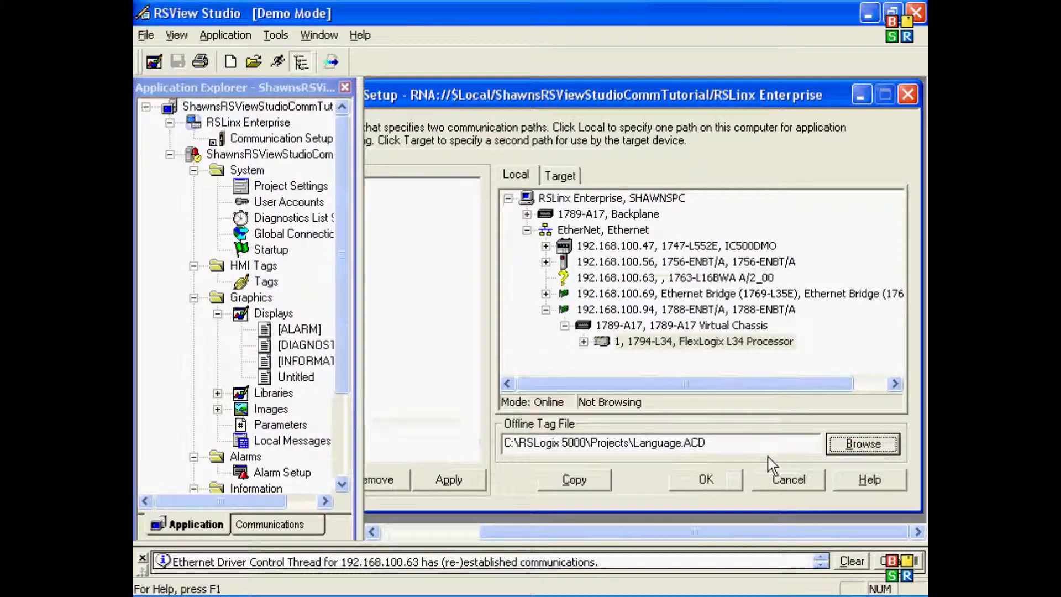